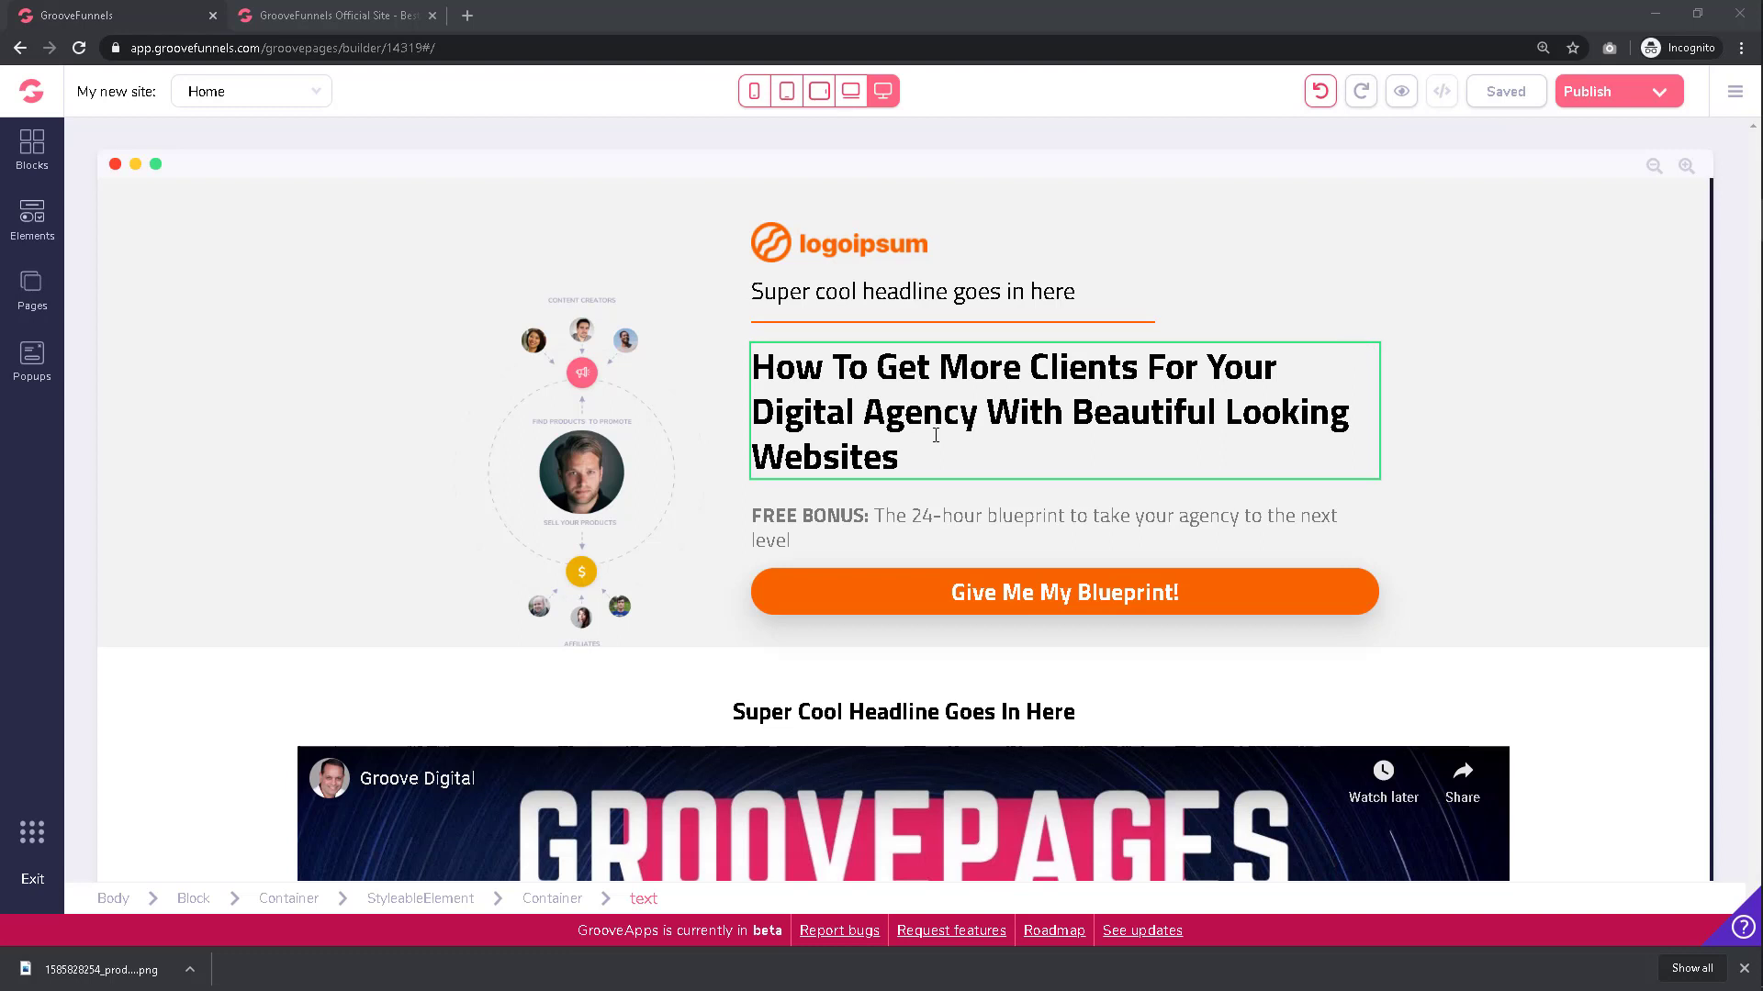
Select the 'How To Get More Clients' headline to show its text toolbar and settings
click(935, 435)
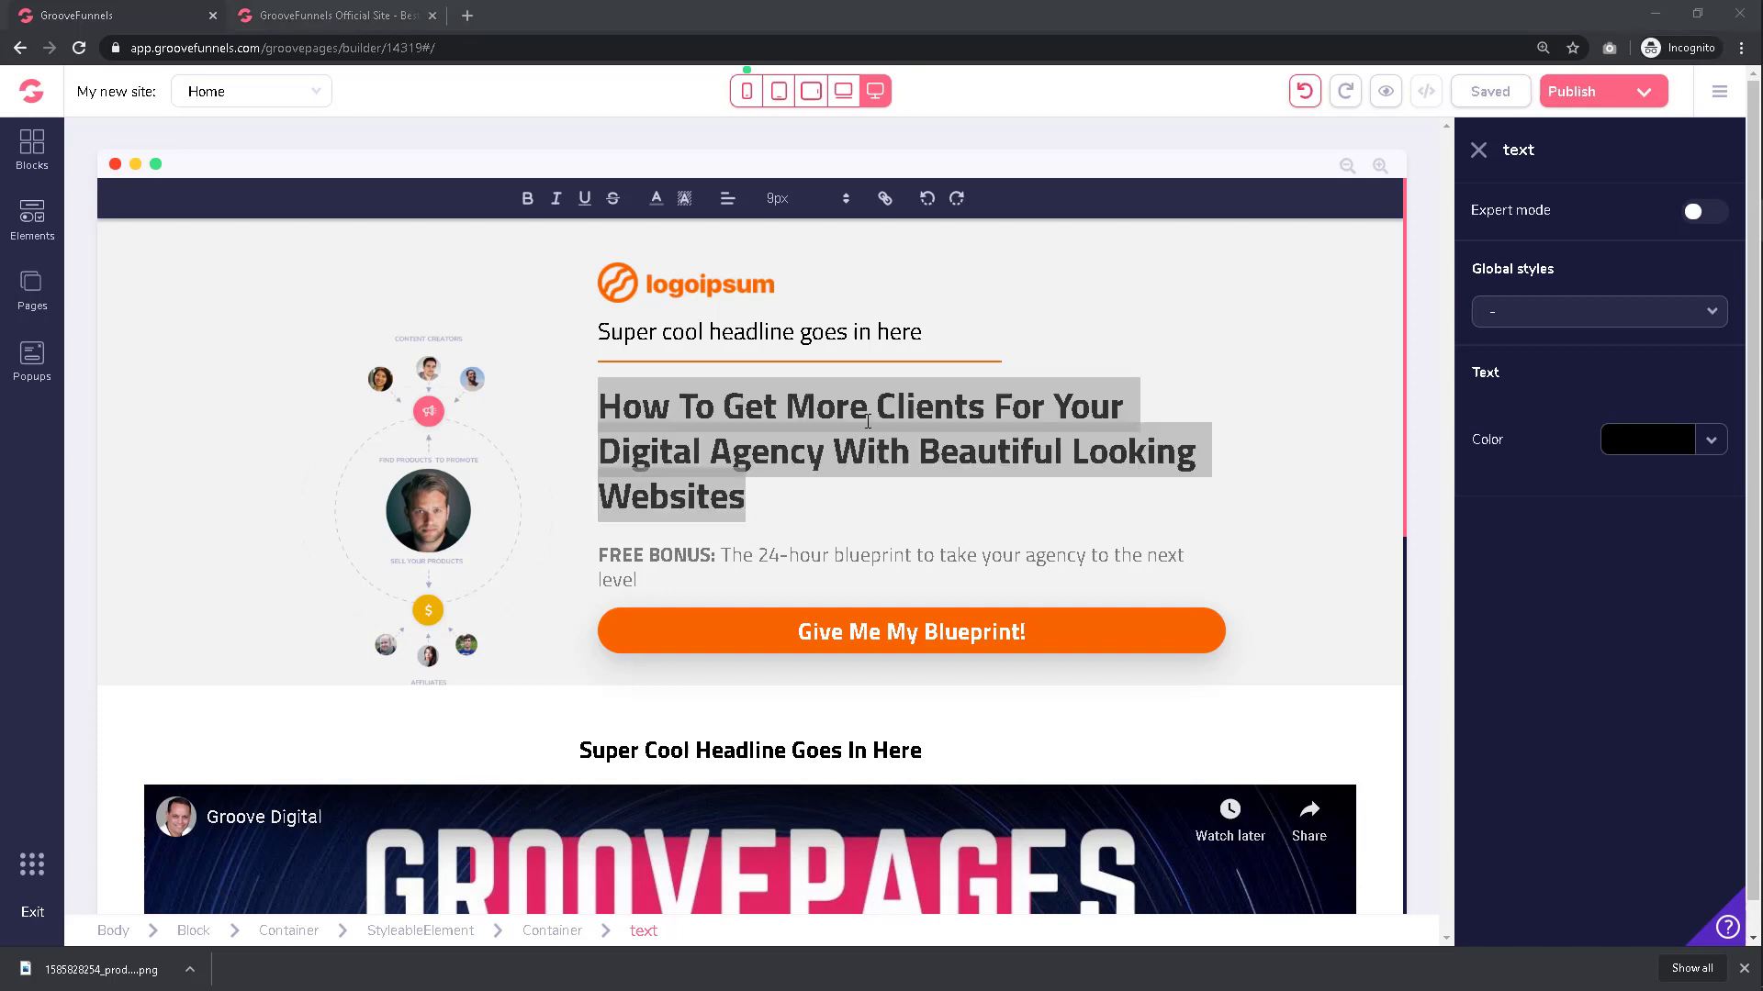
Double-click inside the headline to select all of its text
double_click(636, 407)
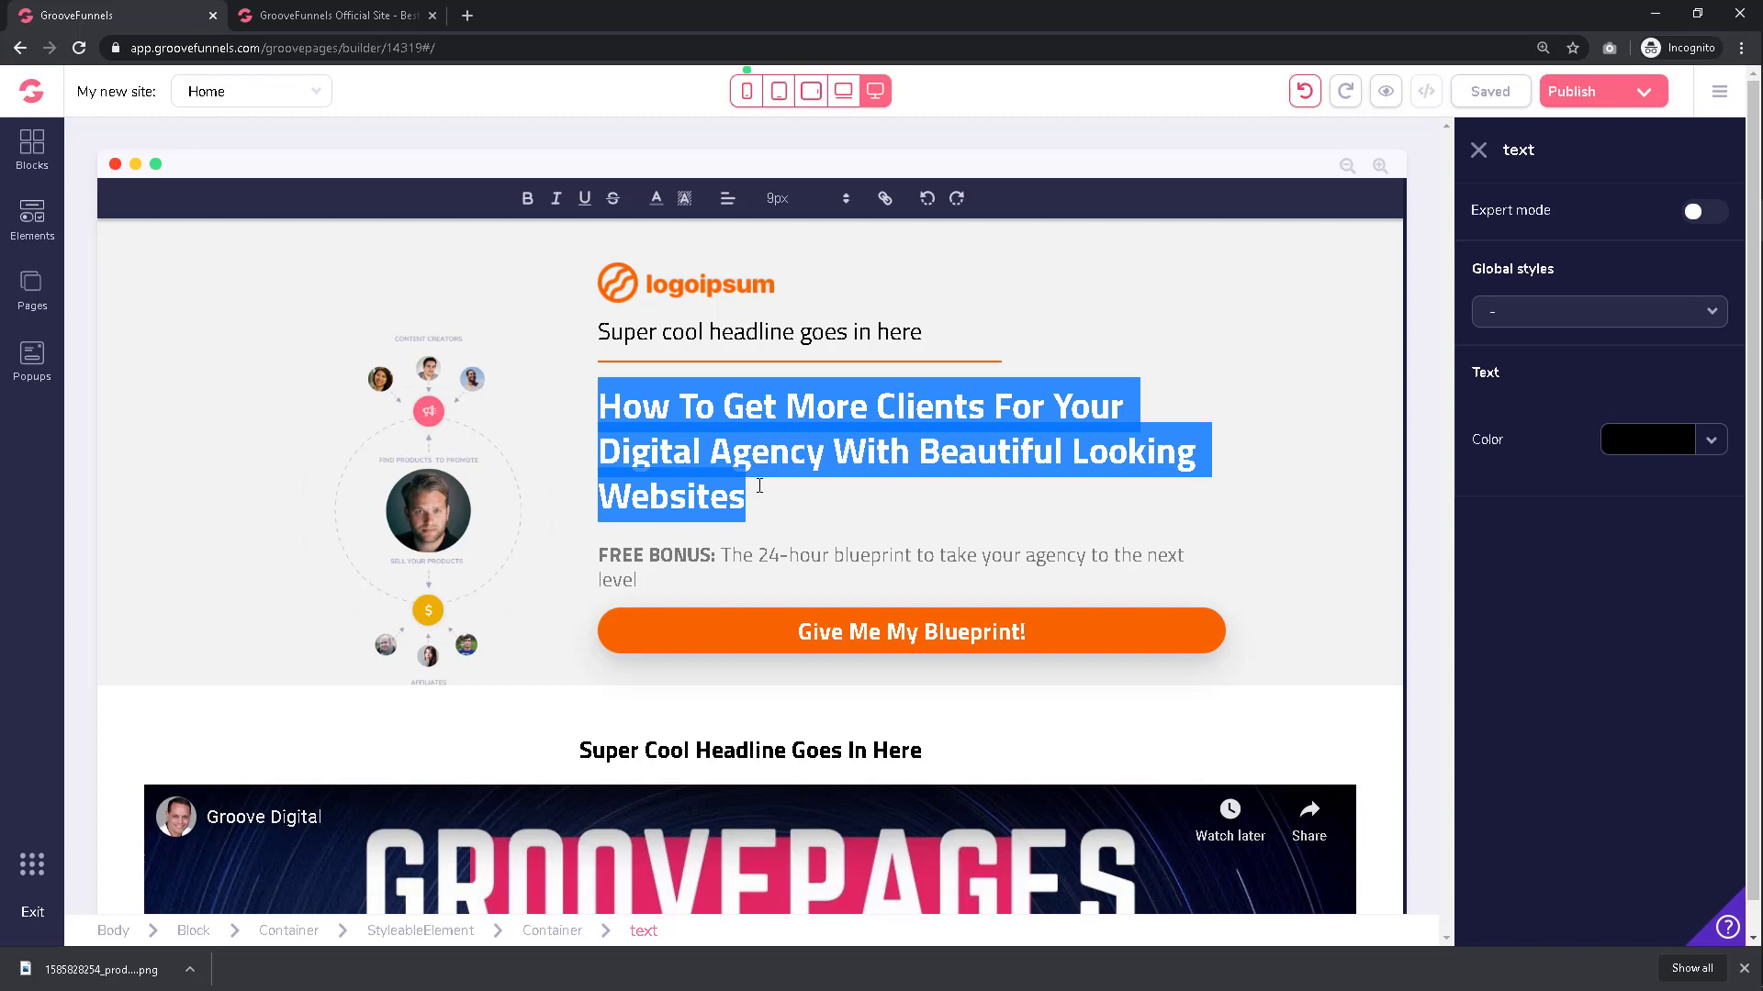
Type 'FREE ACCESS: The Most Powerful SALES And AFFILIATE Platform - Down' over the selected headline
text(FREE ACC)
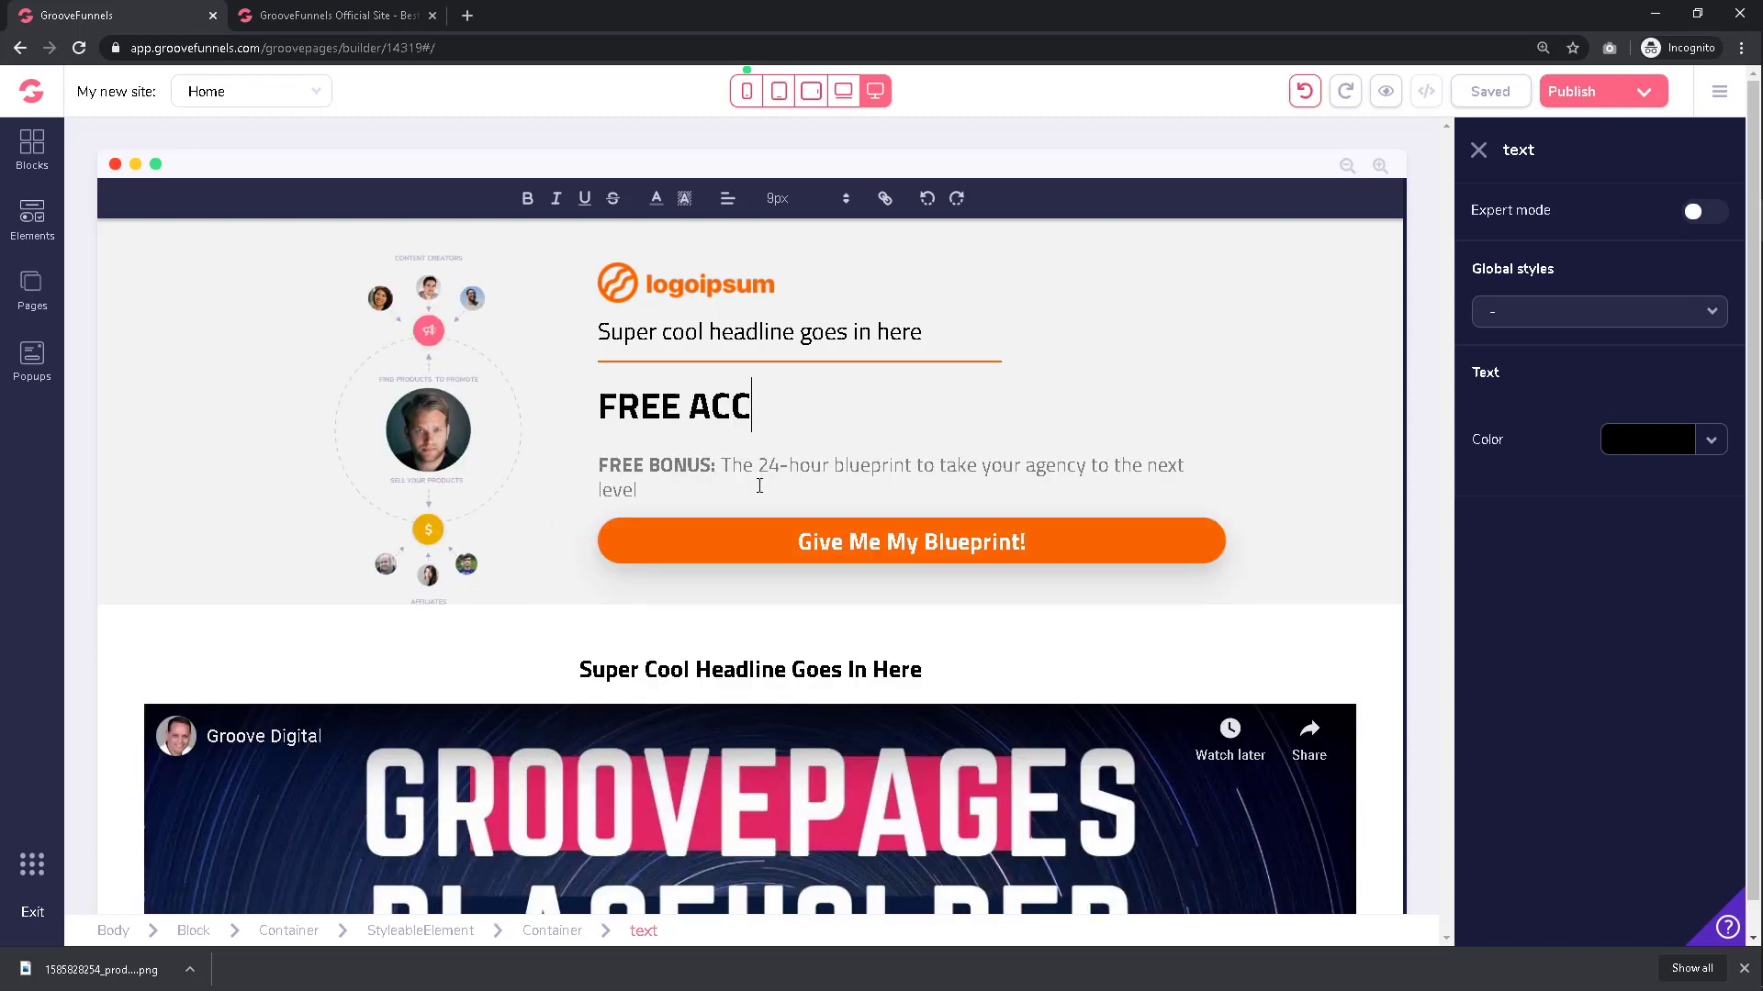
text(ESS: The)
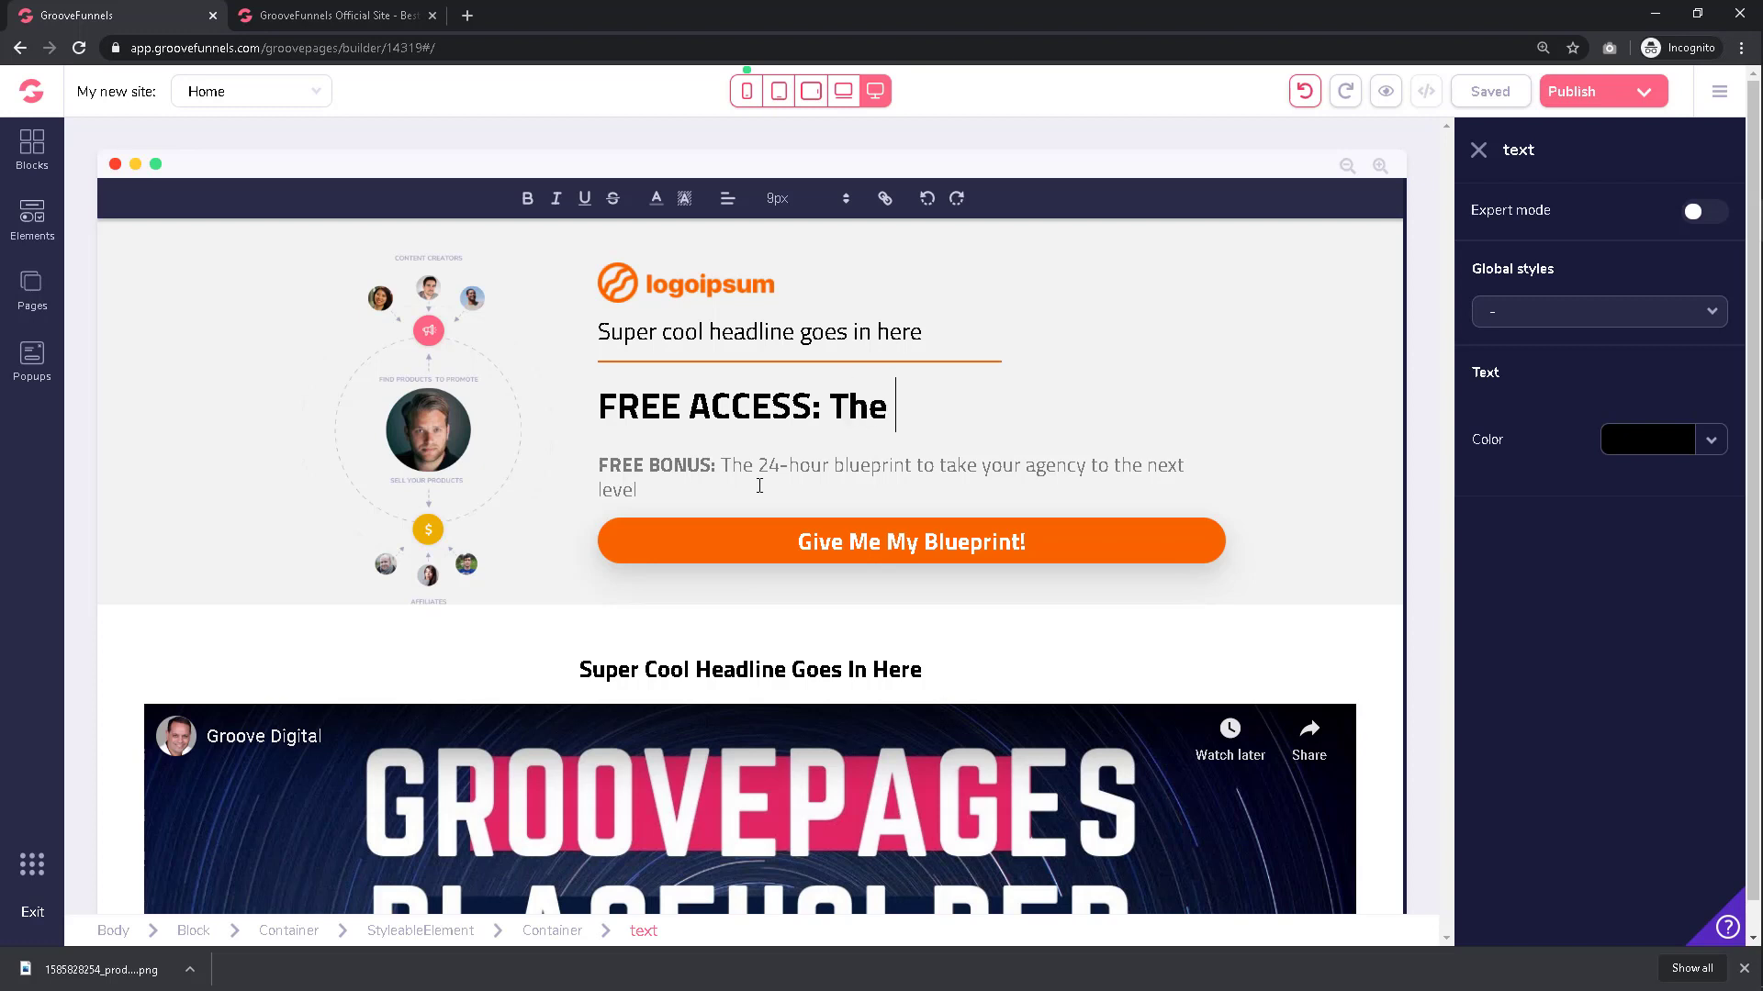
text(Most Po)
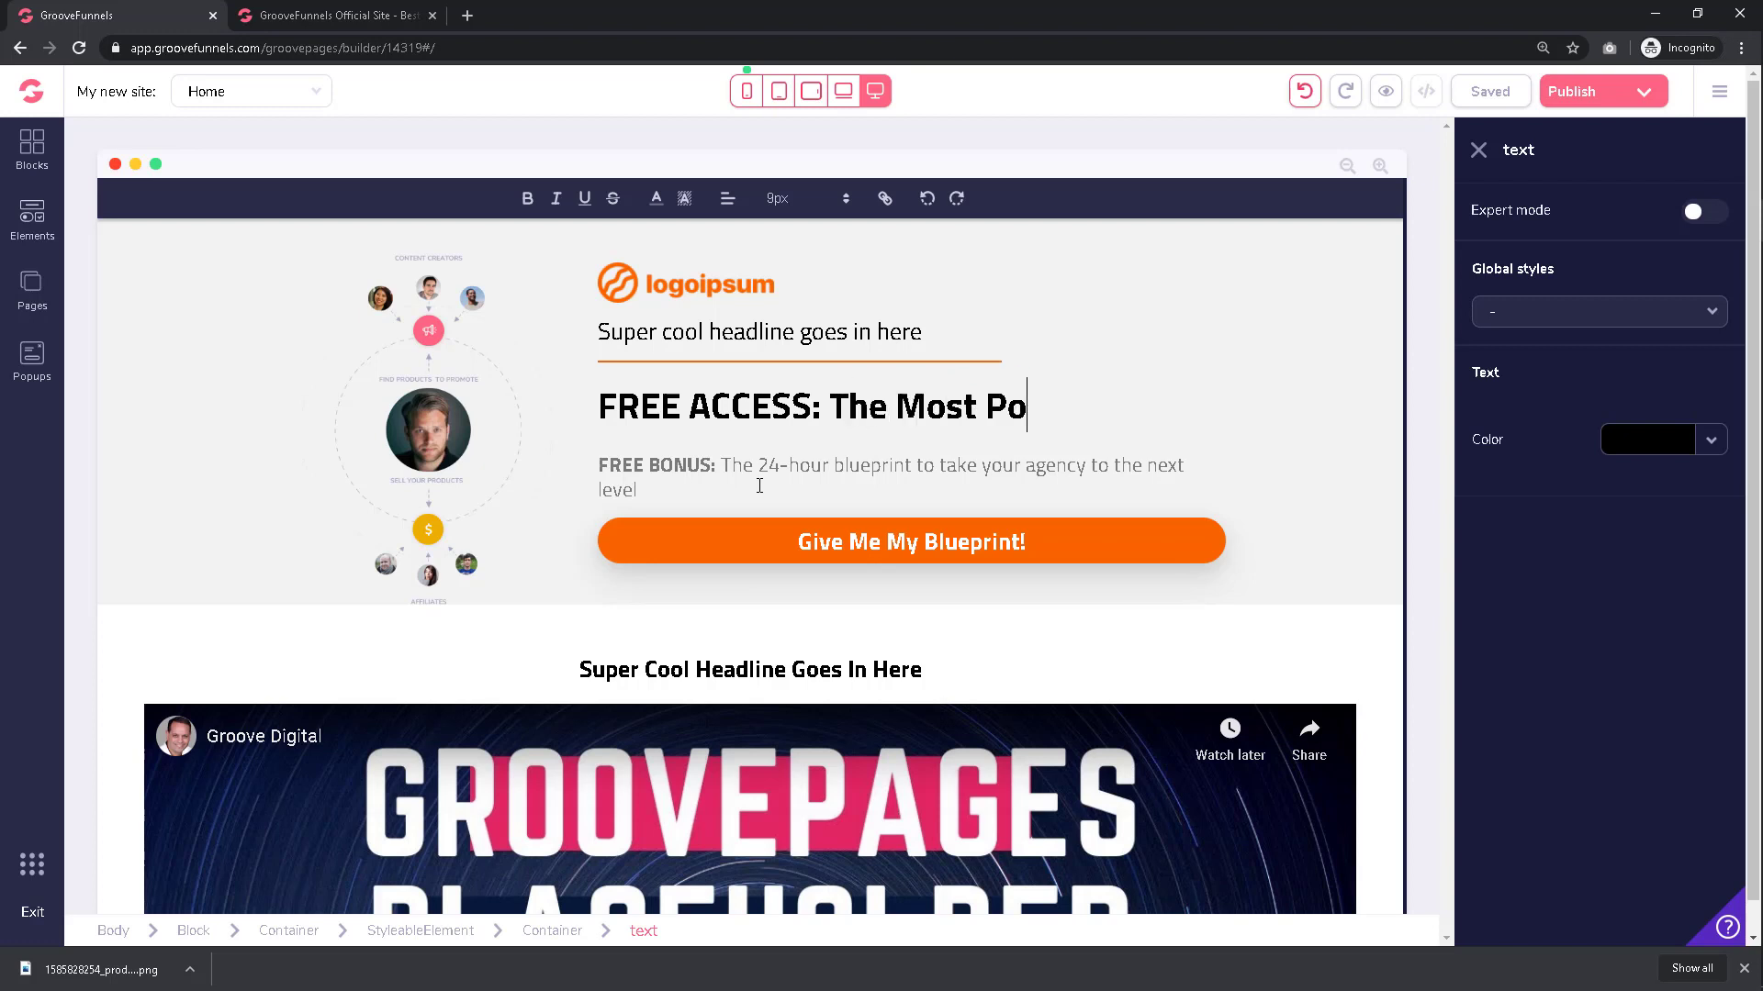
text(werful)
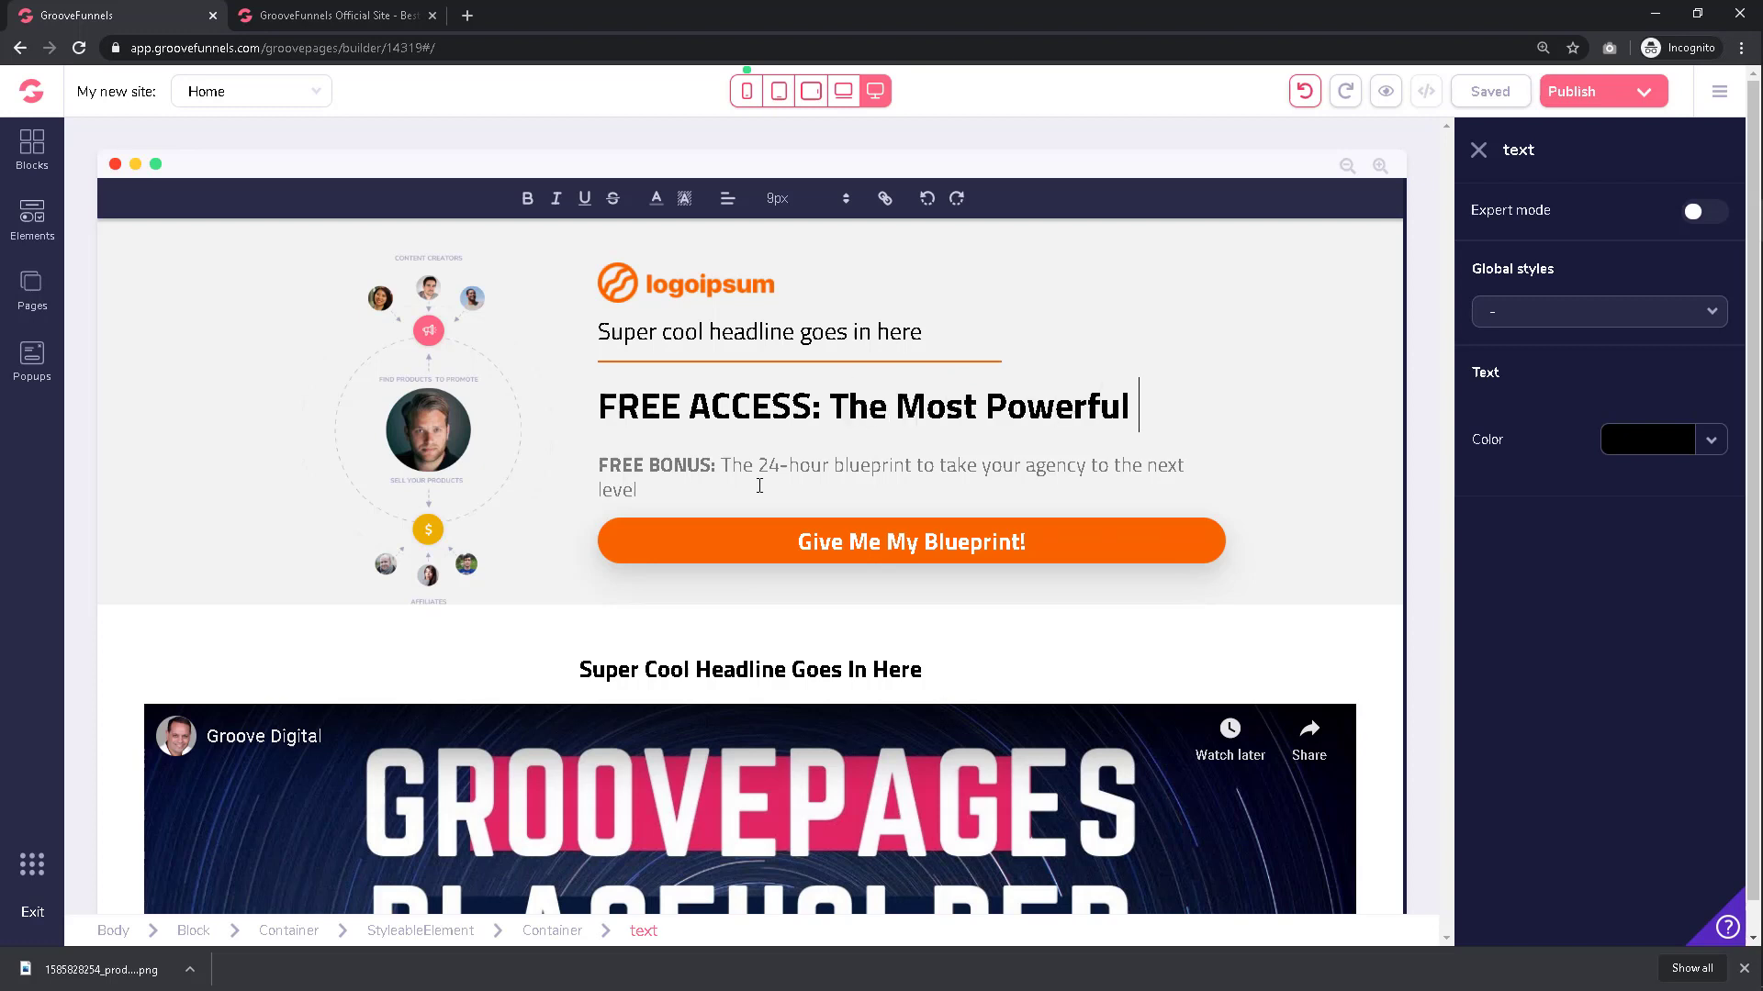
text(SALES A)
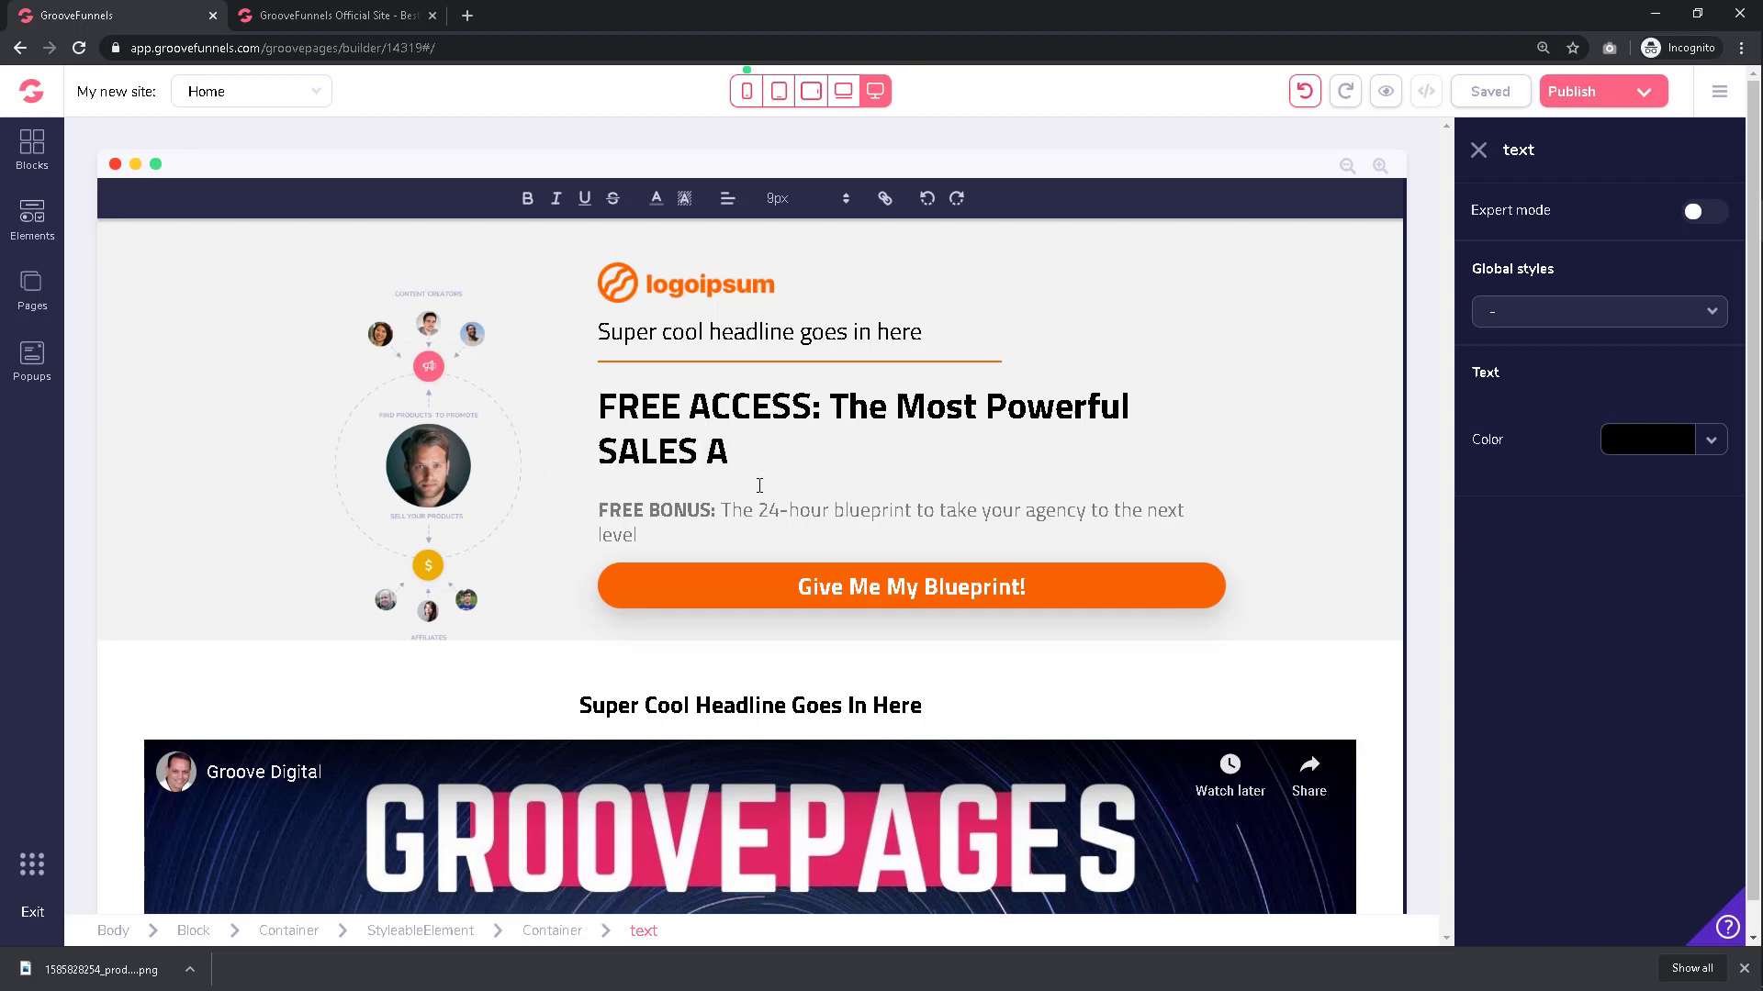
text(nd AFFILIATE)
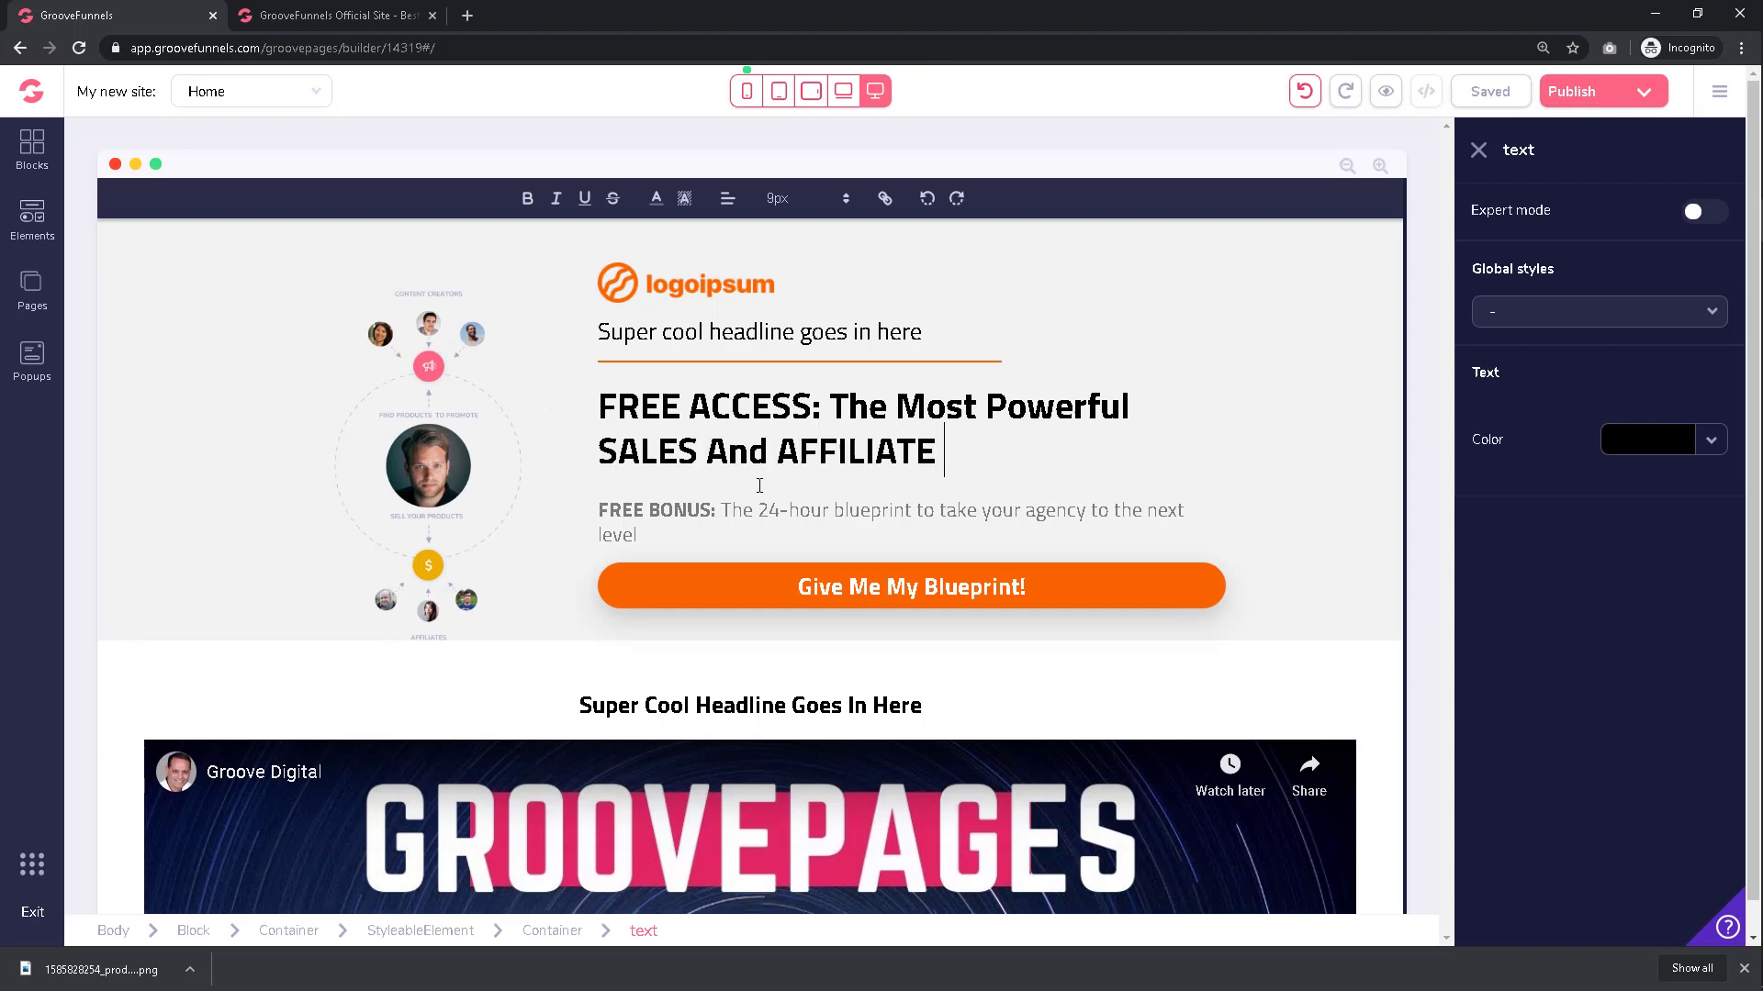
text(Platform)
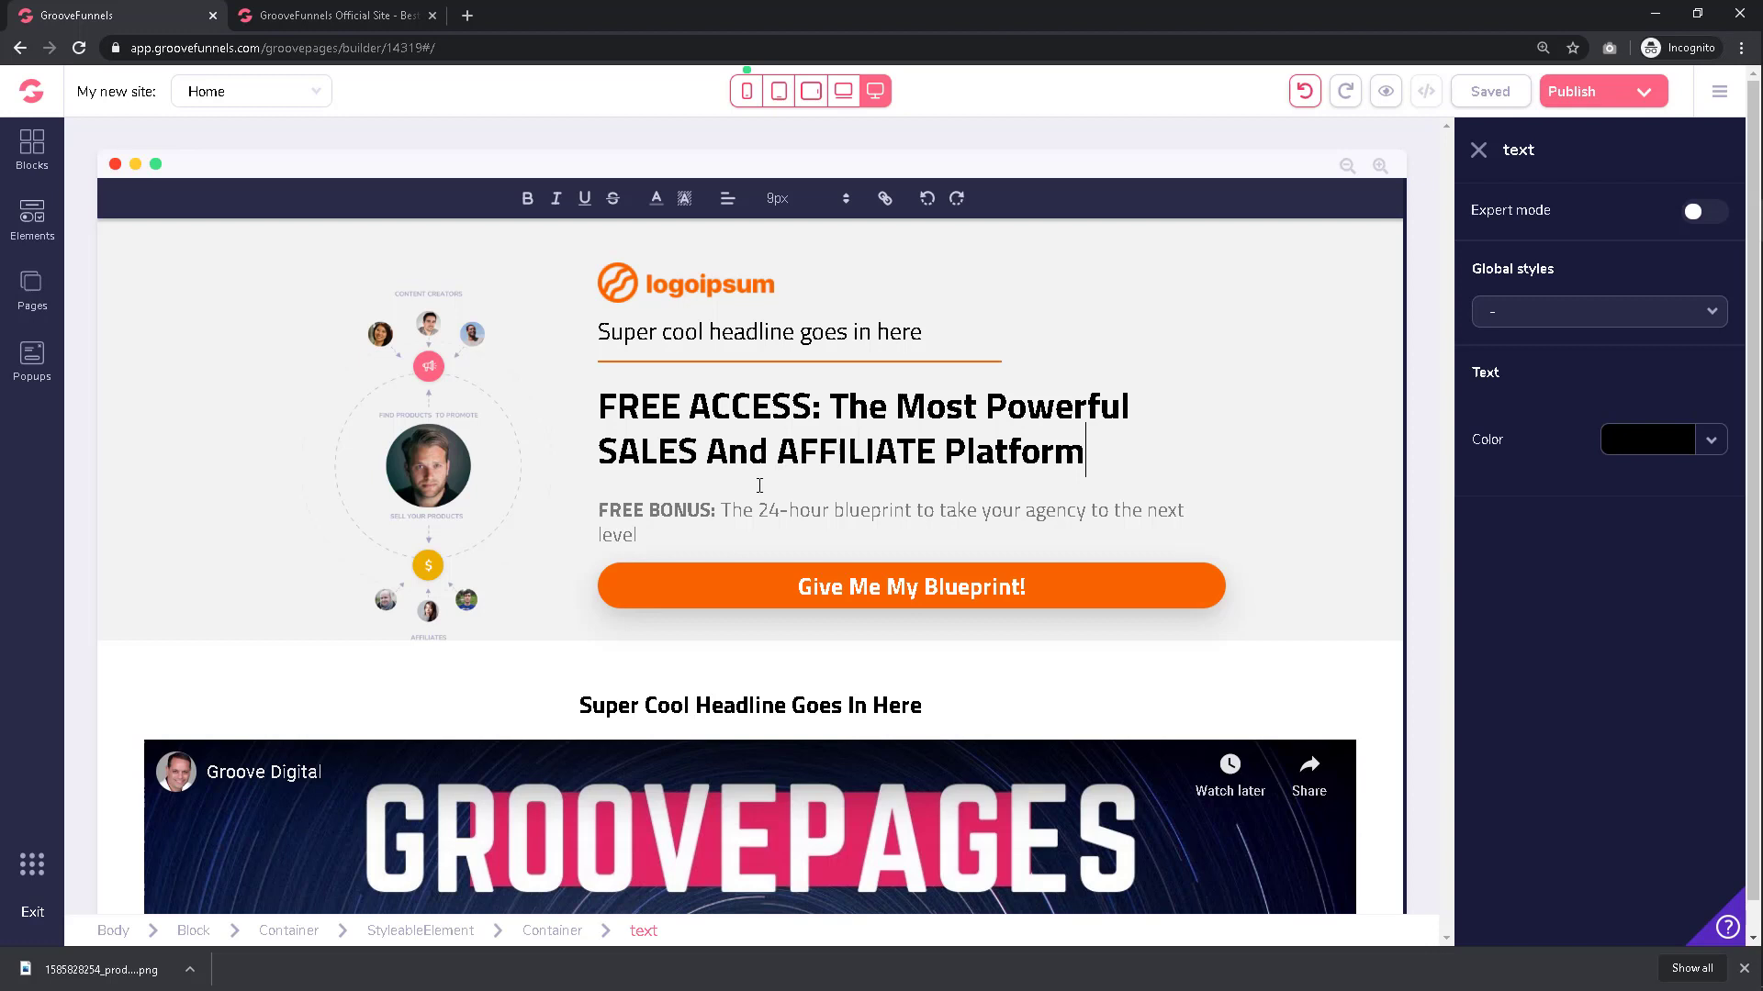
text(- Down)
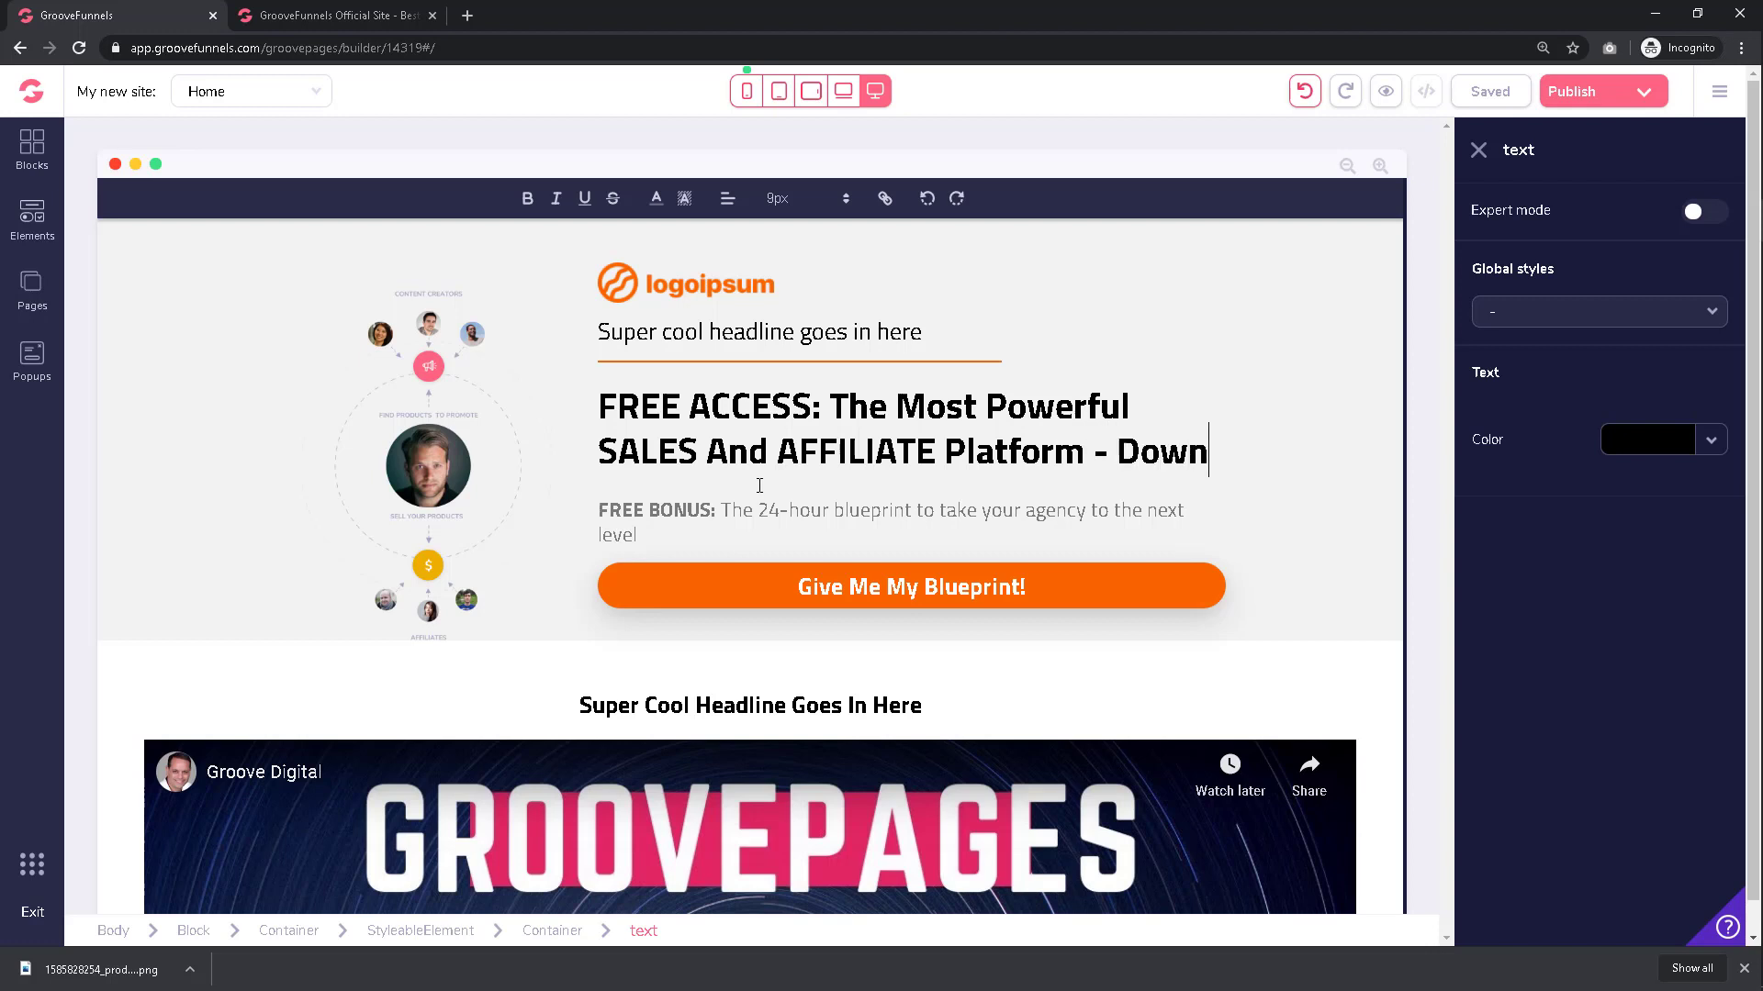